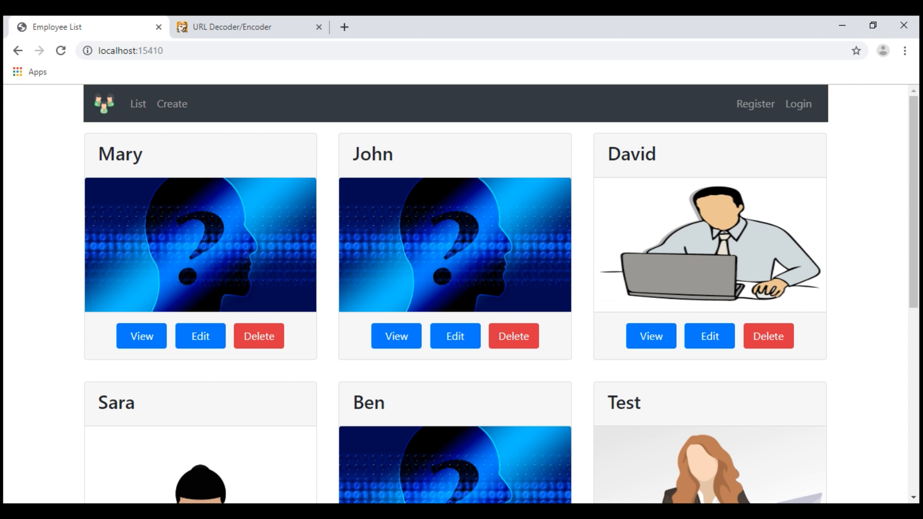
pyautogui.moveTo(285, 125)
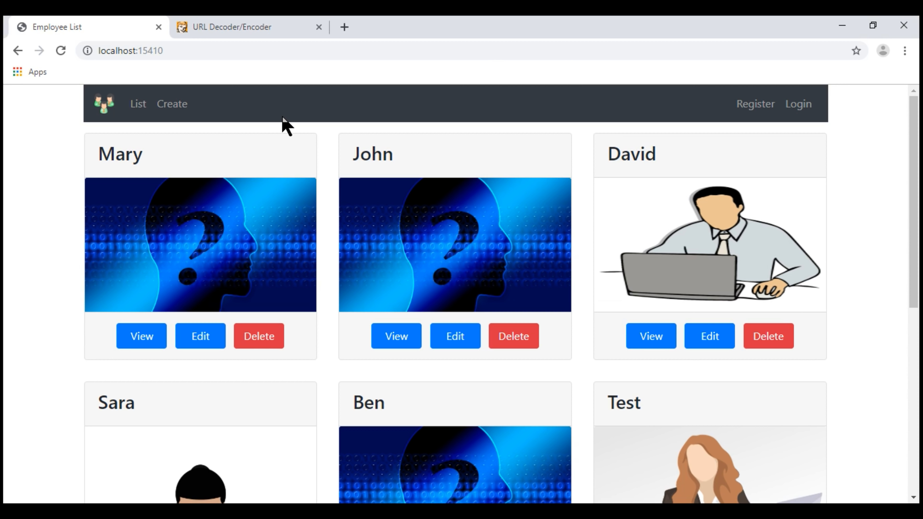
pyautogui.moveTo(172, 104)
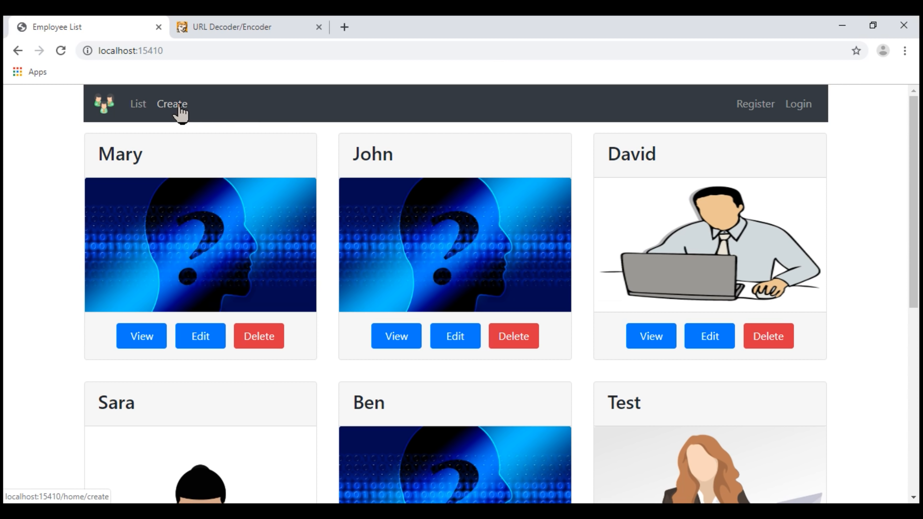
# Step: Go to Create in the navbar, landing on Account/Login with ReturnUrl=%2Fhome%2Fcreate
pyautogui.click(172, 104)
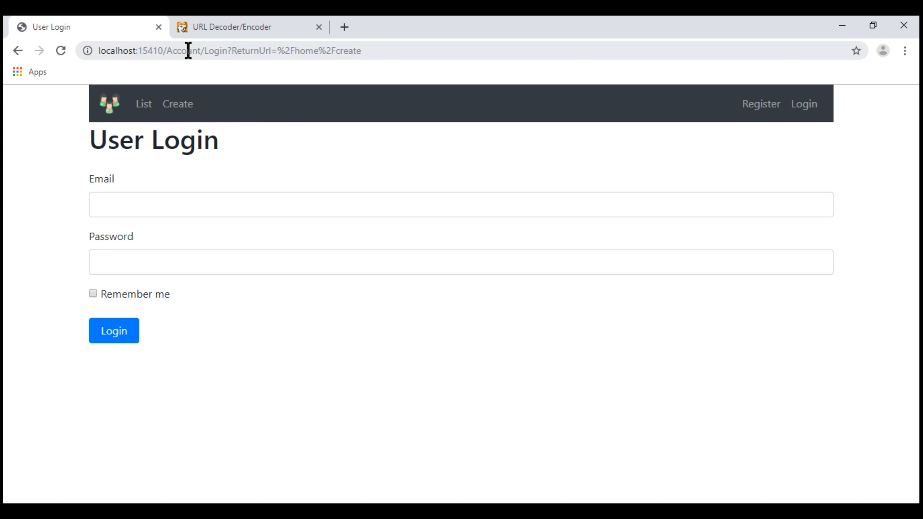
# Step: Highlight the Account, Login and ReturnUrl parts of the address, then bring up the URL Decoder/Encoder
pyautogui.doubleClick(183, 51)
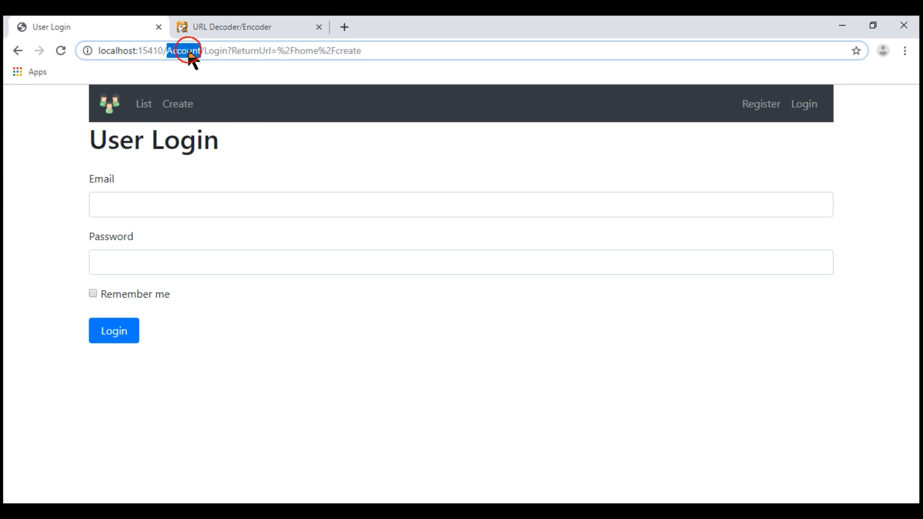
pyautogui.doubleClick(216, 50)
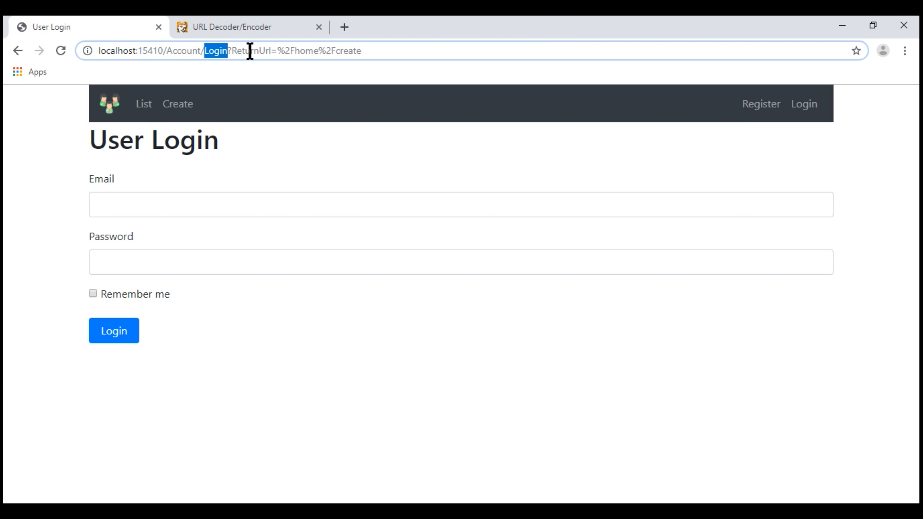
pyautogui.doubleClick(251, 51)
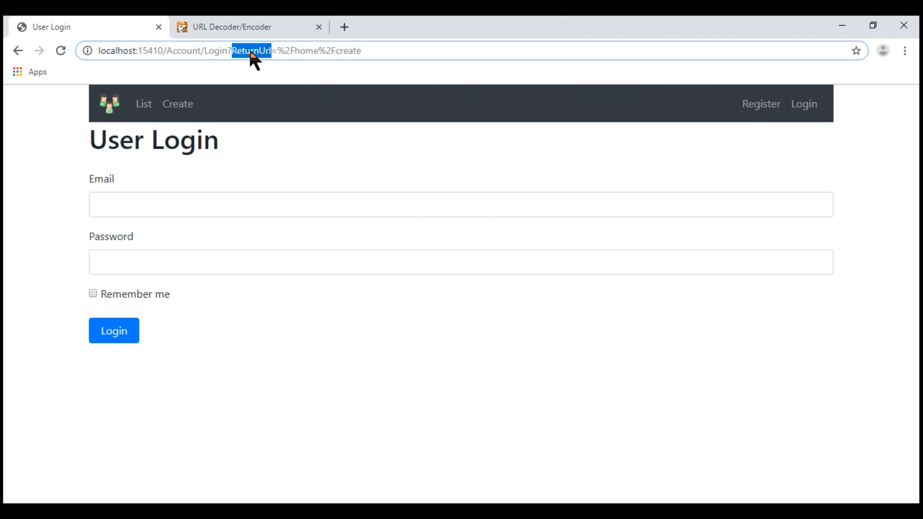
pyautogui.moveTo(334, 88)
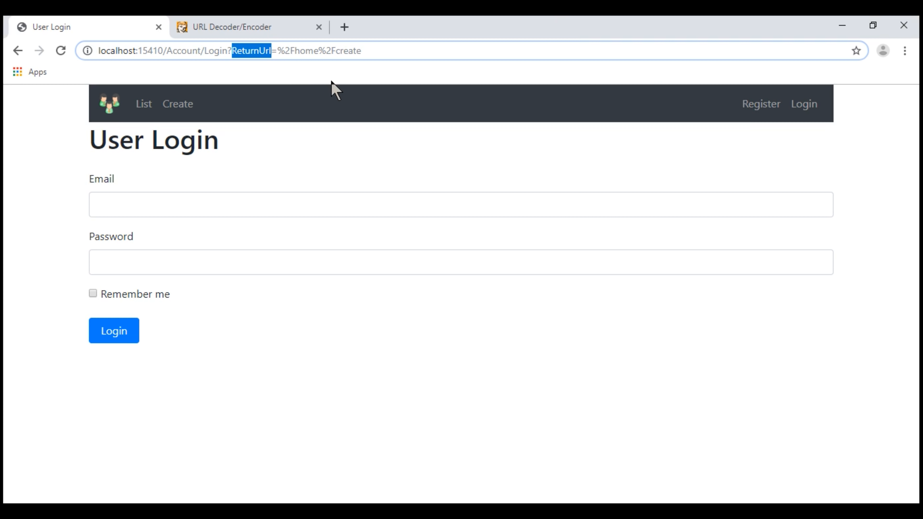
pyautogui.doubleClick(302, 51)
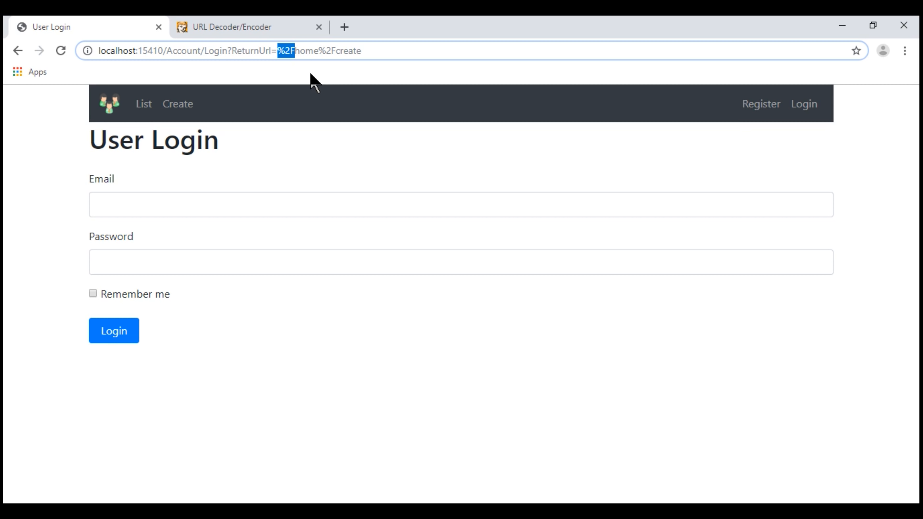
pyautogui.click(241, 27)
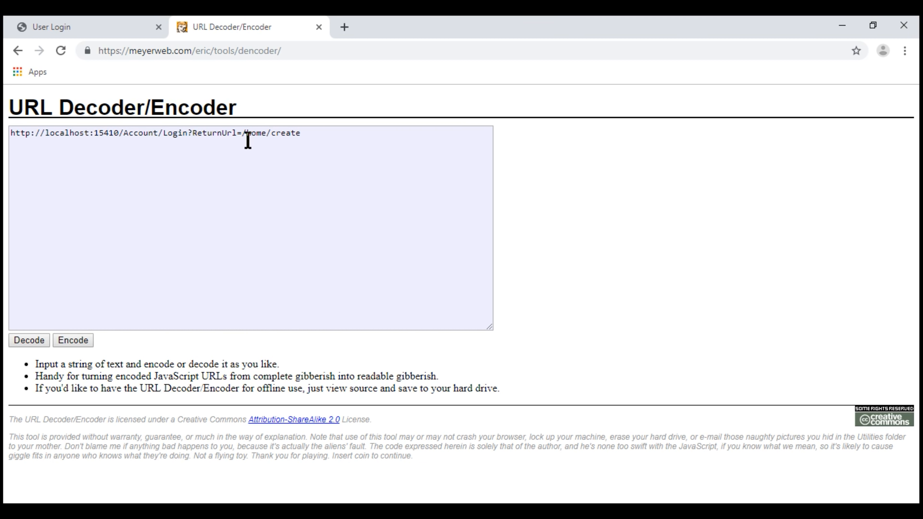
# Step: Highlight the decoded /home/create path and ReturnUrl name, then return to the User Login page
pyautogui.moveTo(240, 133); pyautogui.dragTo(300, 133)
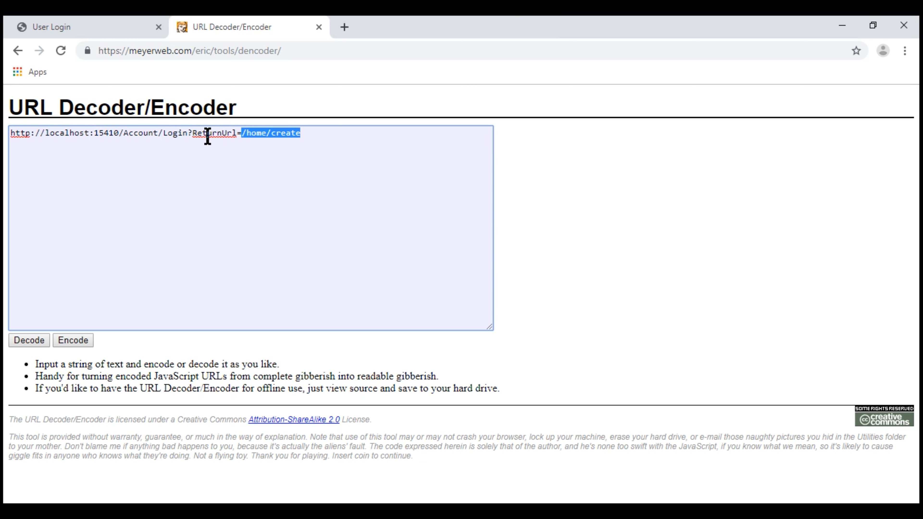
pyautogui.doubleClick(213, 133)
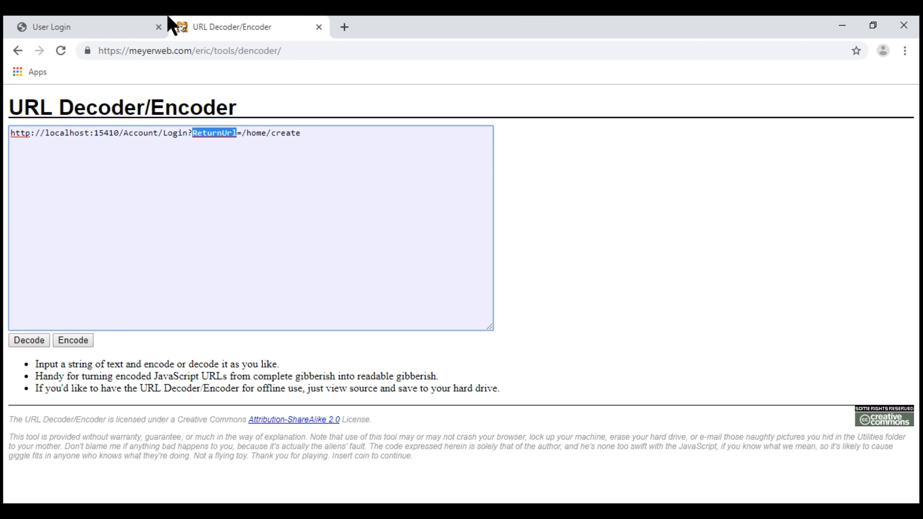
pyautogui.click(82, 26)
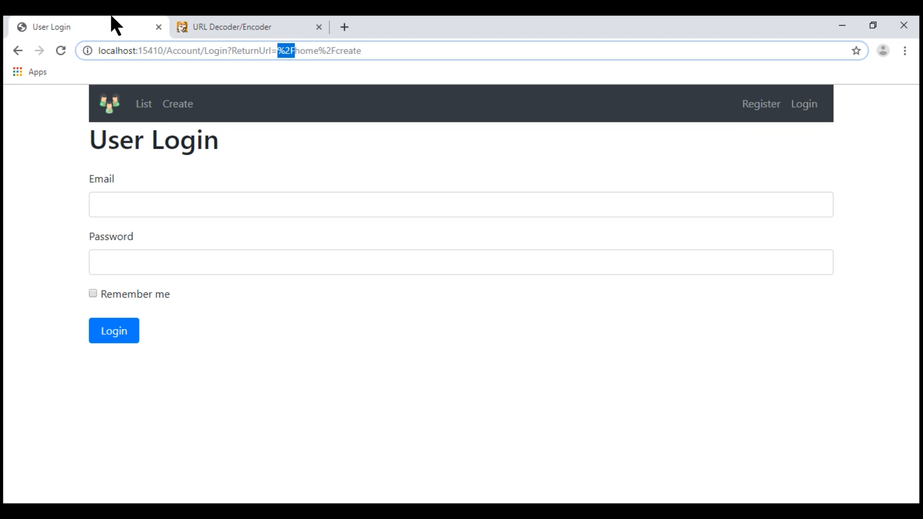
pyautogui.moveTo(344, 179)
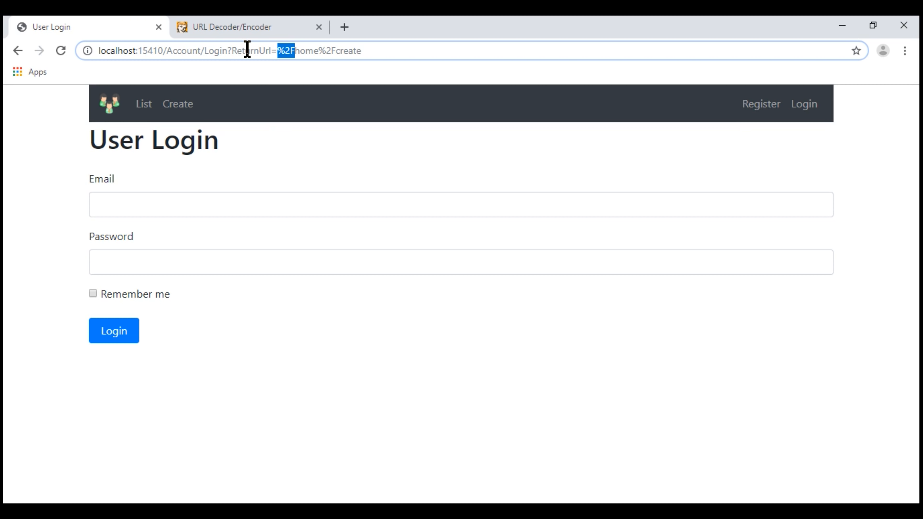
pyautogui.doubleClick(252, 51)
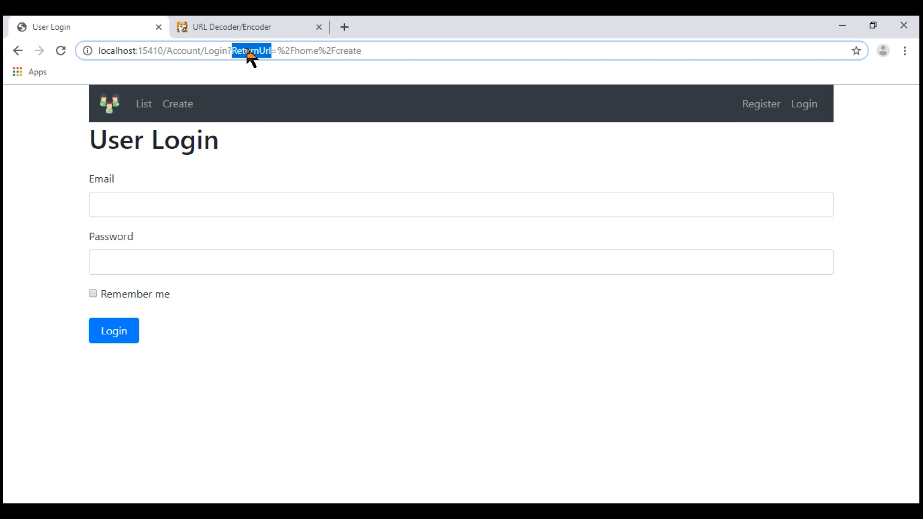
pyautogui.moveTo(394, 499)
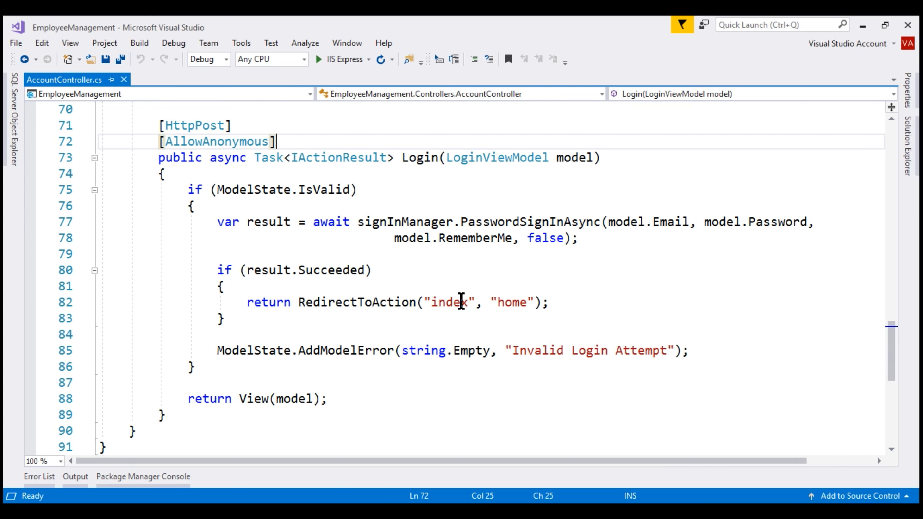
pyautogui.doubleClick(513, 302)
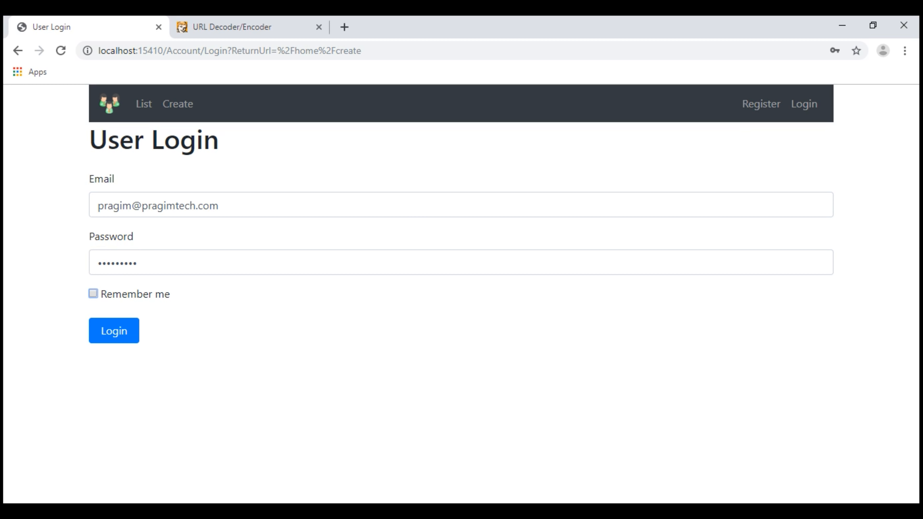
# Step: Submit the login form and highlight ReturnUrl=%2Fhome%2Fcreate still in the address
pyautogui.click(113, 331)
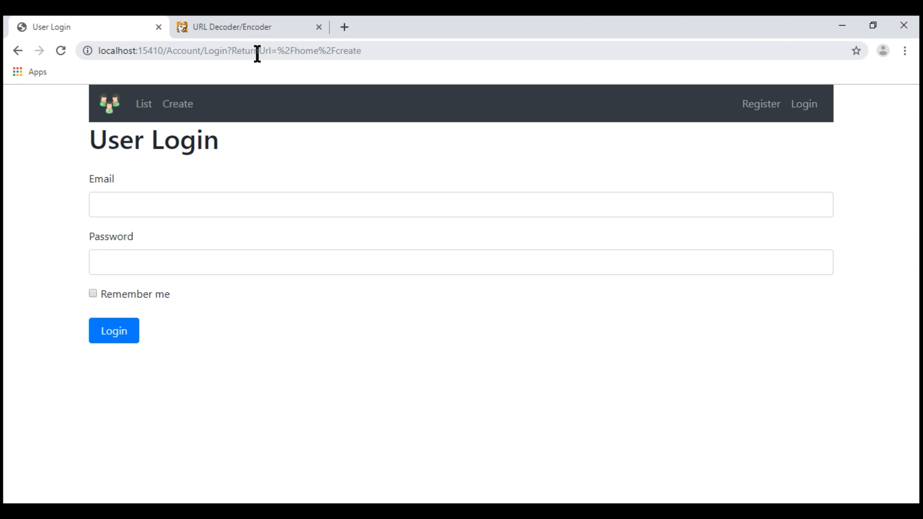
pyautogui.doubleClick(252, 51)
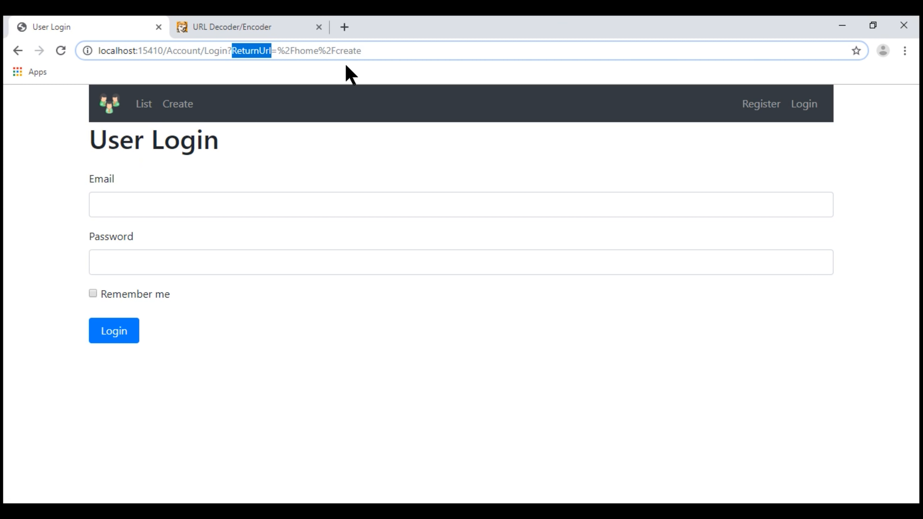
pyautogui.moveTo(246, 61)
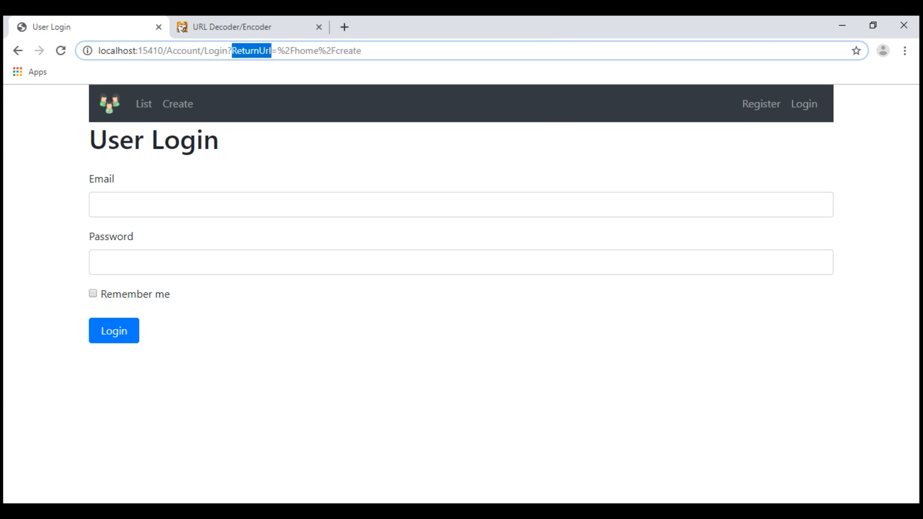
pyautogui.moveTo(242, 145)
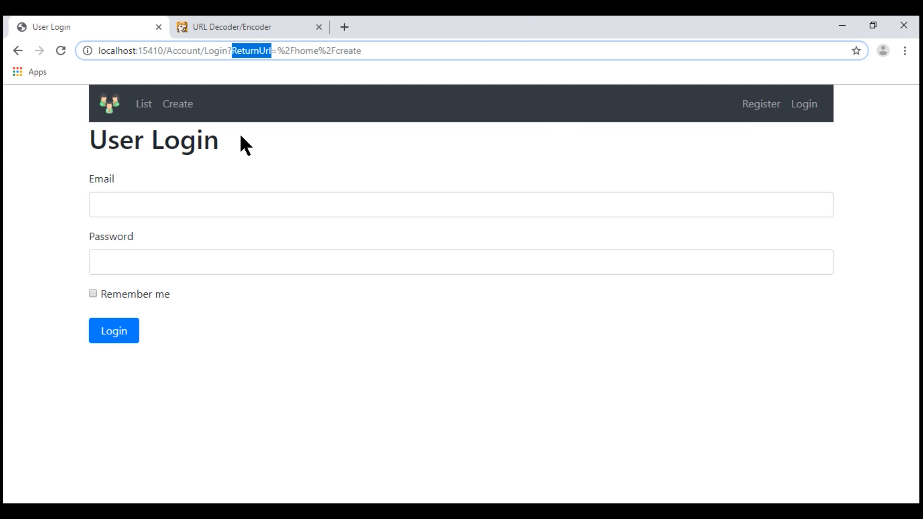
pyautogui.moveTo(426, 394)
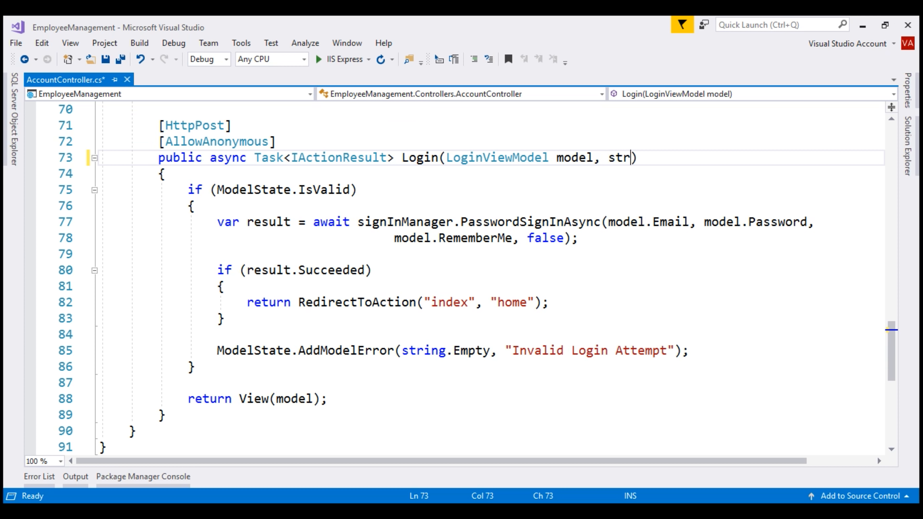
# Step: Add a string returnUrl parameter to Login and start an if (!string.IsNullOrEmpty(returnUrl)) check
pyautogui.write('ing')
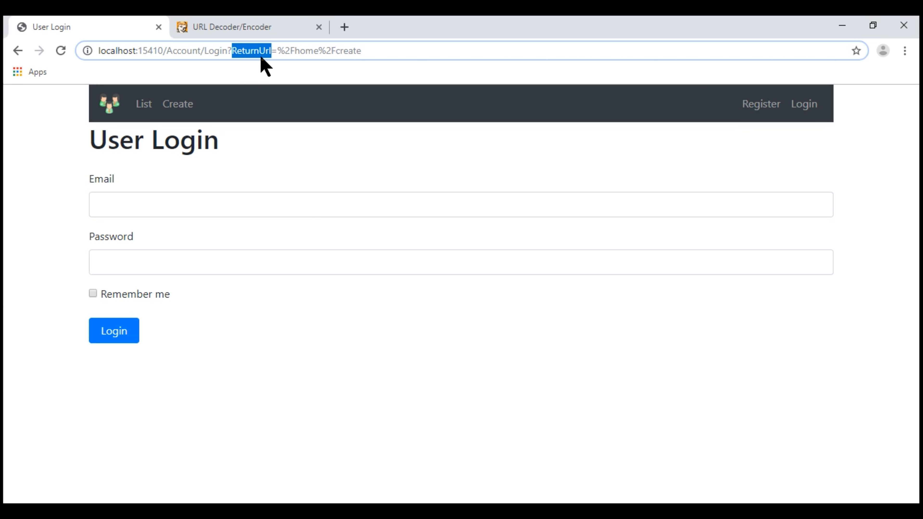
pyautogui.moveTo(258, 70)
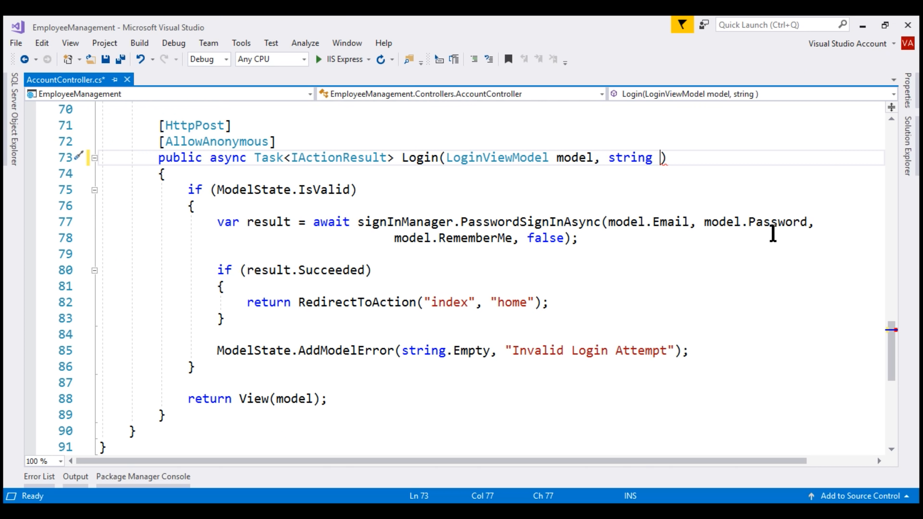
pyautogui.write('returnUrl')
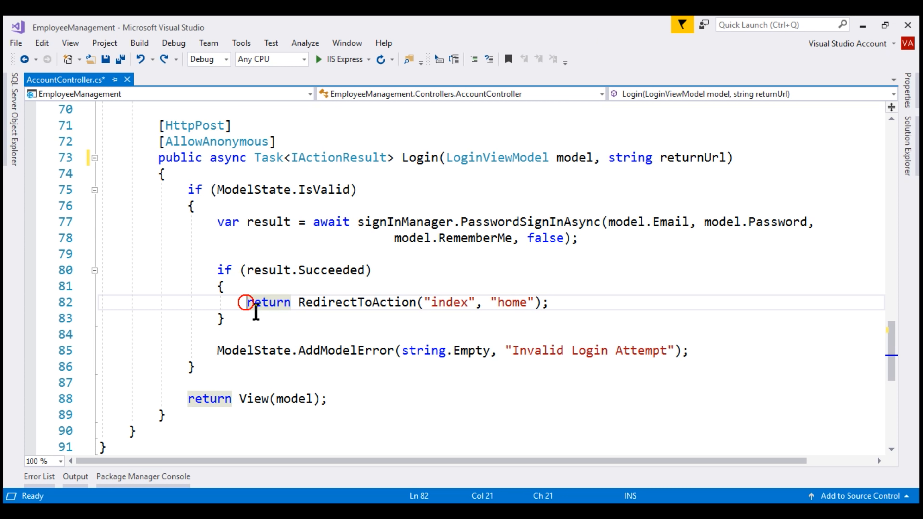
pyautogui.write('if')
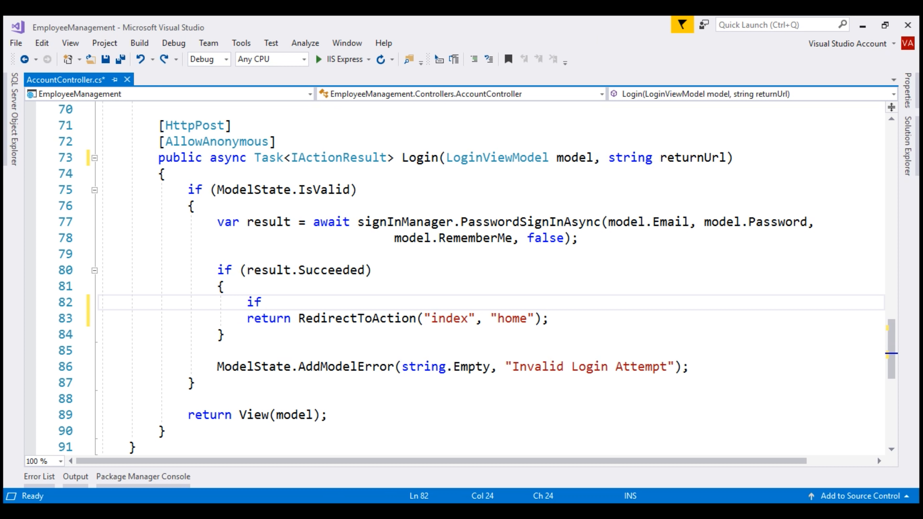
pyautogui.write('(!string.IsNullOrEmpty(returnUrl')
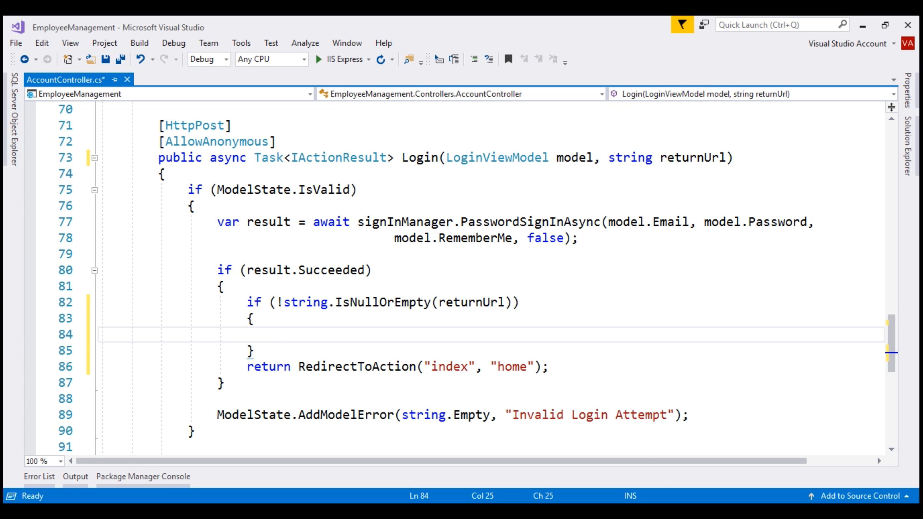
# Step: Return Redirect(returnUrl) when set, else RedirectToAction("index", "home")
pyautogui.write('return')
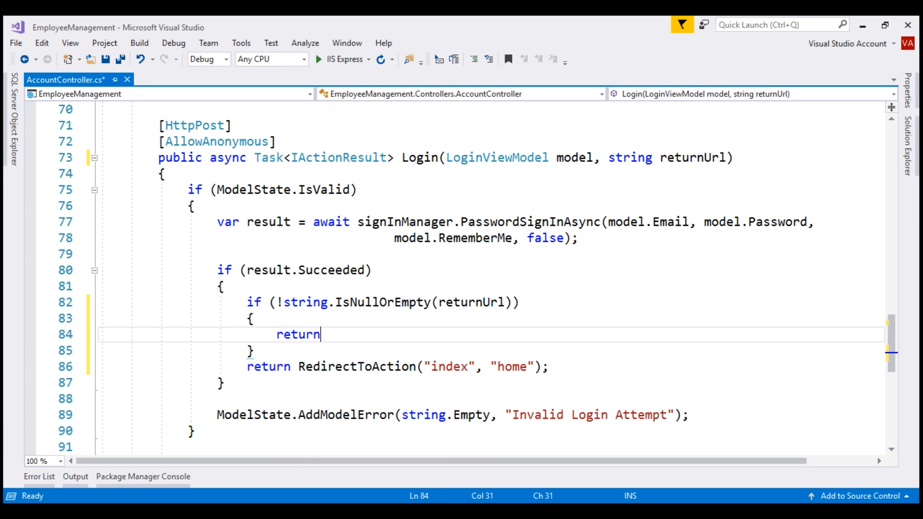
pyautogui.write('red')
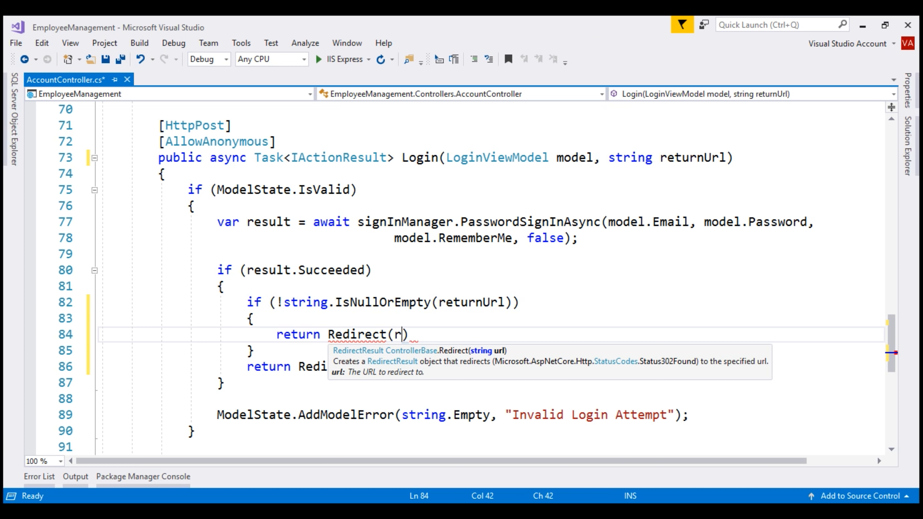
pyautogui.write('eturnUrl);')
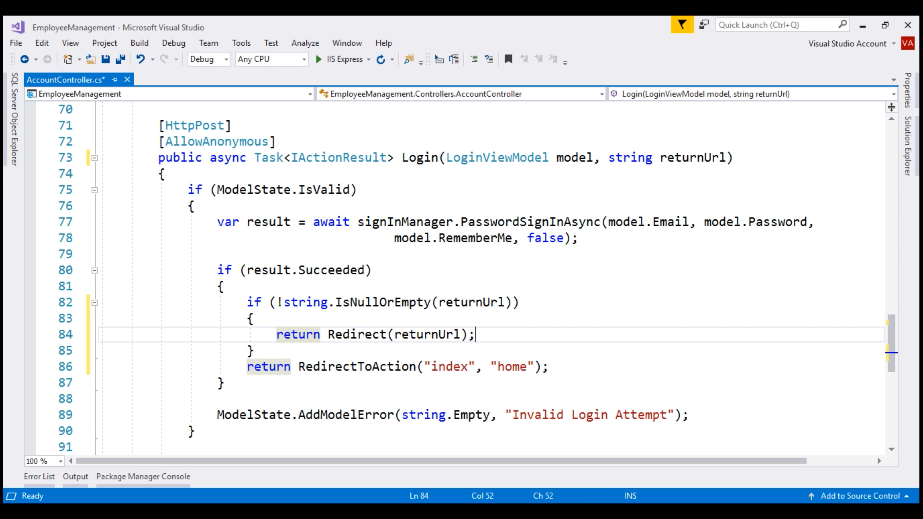
pyautogui.write('else')
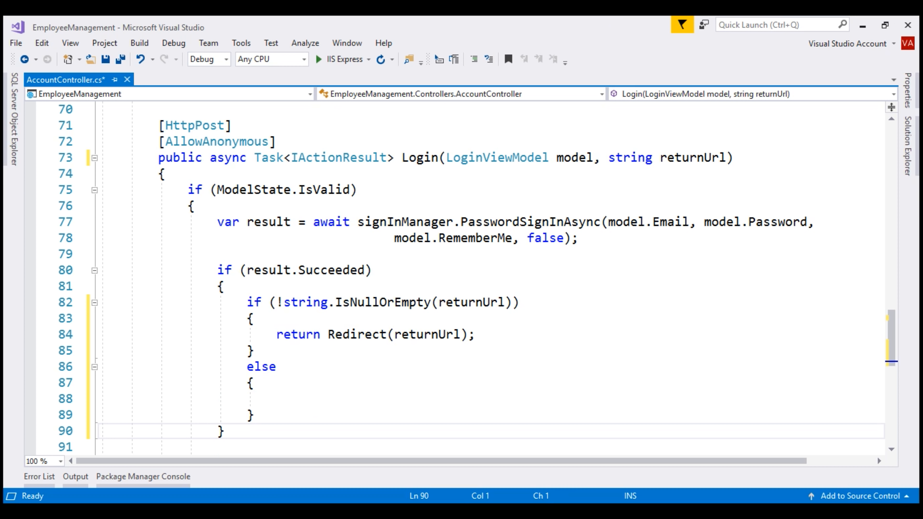
pyautogui.write('return RedirectToAction("index", "home");')
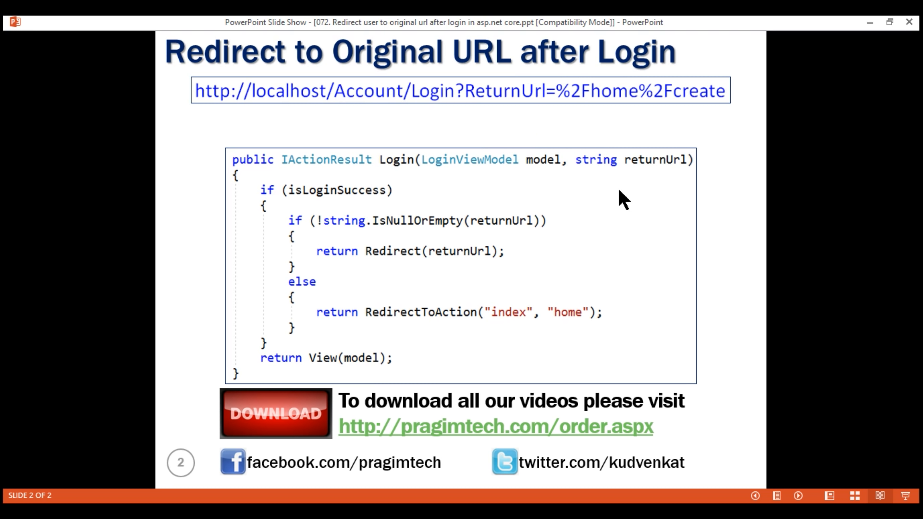
pyautogui.moveTo(648, 171)
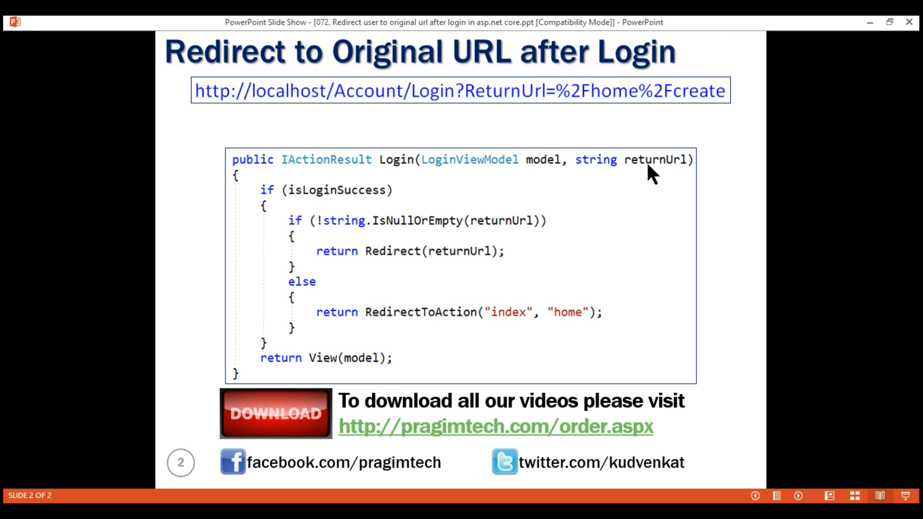
pyautogui.moveTo(597, 146)
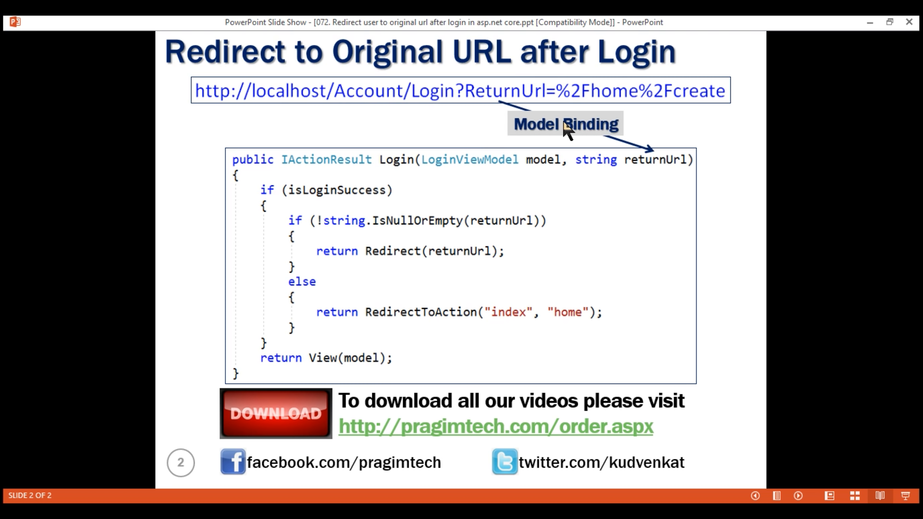
pyautogui.moveTo(509, 92)
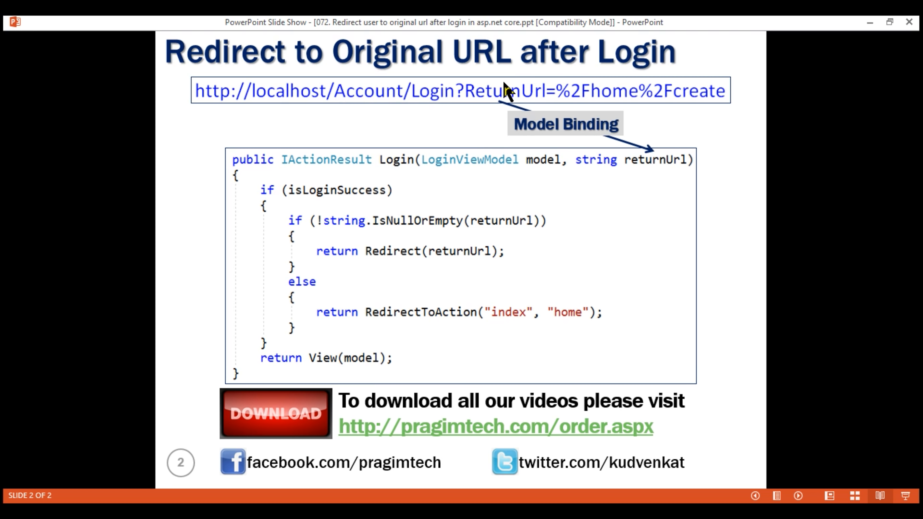
pyautogui.moveTo(617, 170)
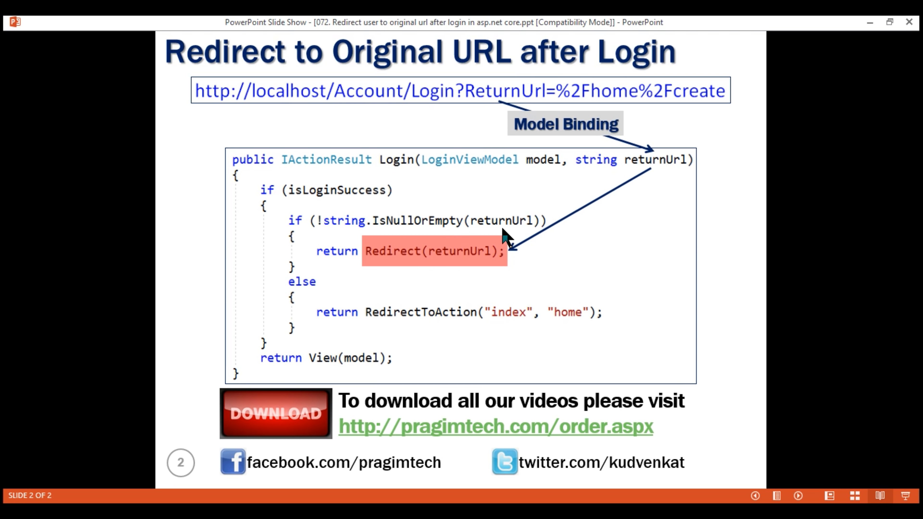
pyautogui.moveTo(483, 229)
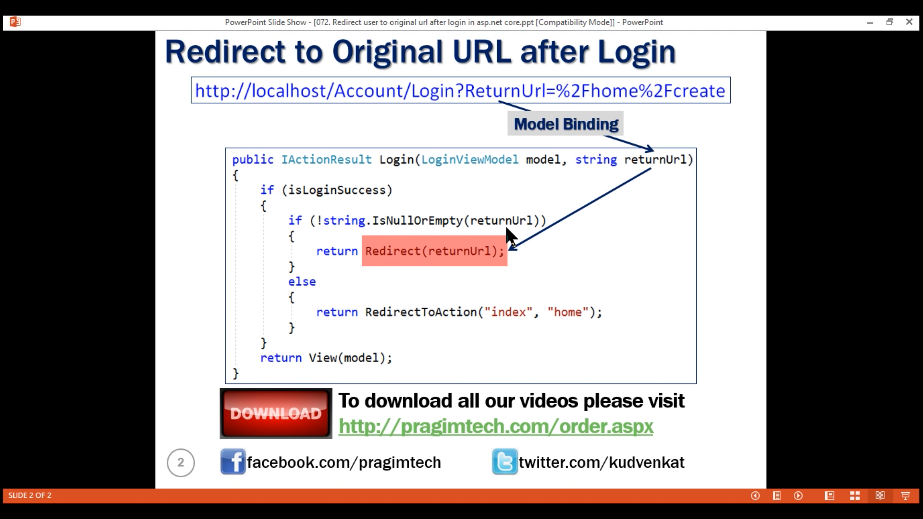
pyautogui.moveTo(468, 266)
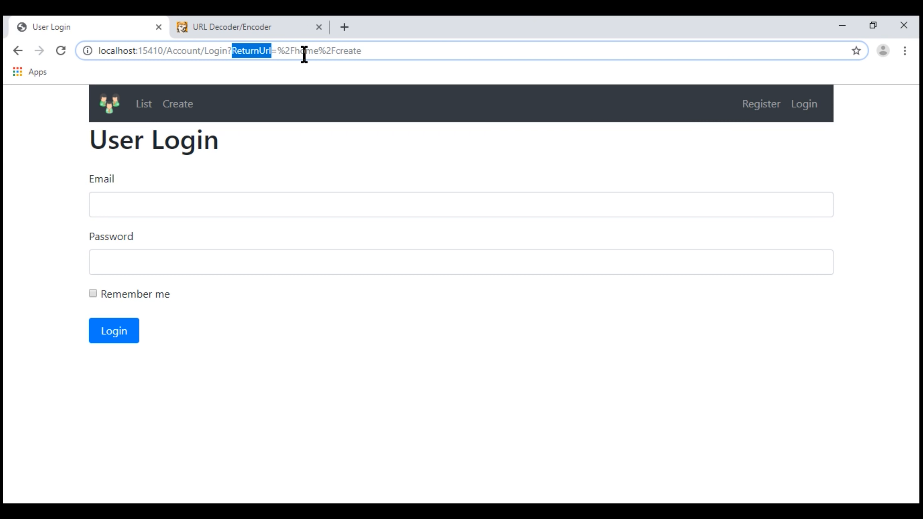
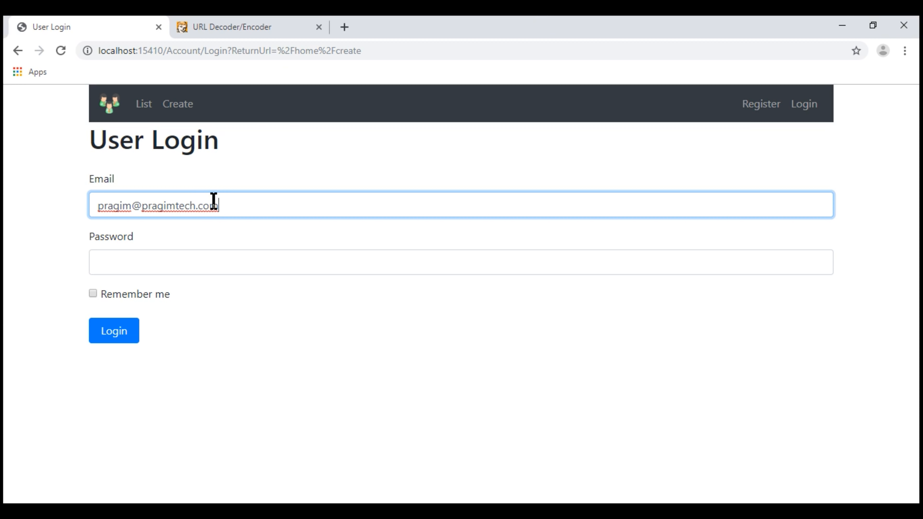
pyautogui.write('password')
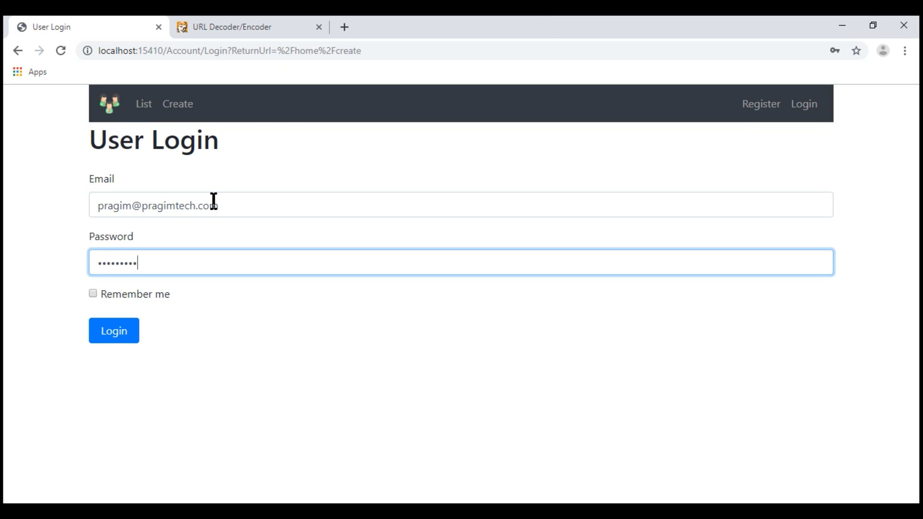
pyautogui.click(113, 331)
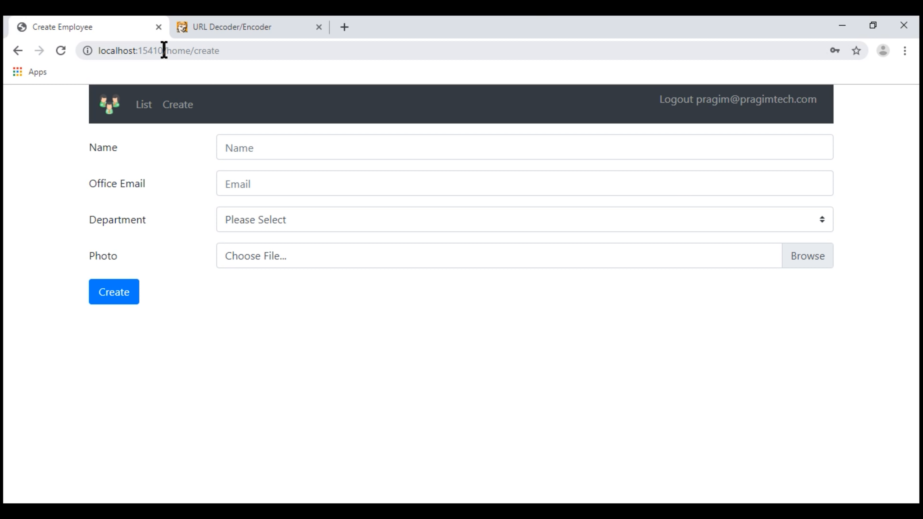
pyautogui.doubleClick(196, 50)
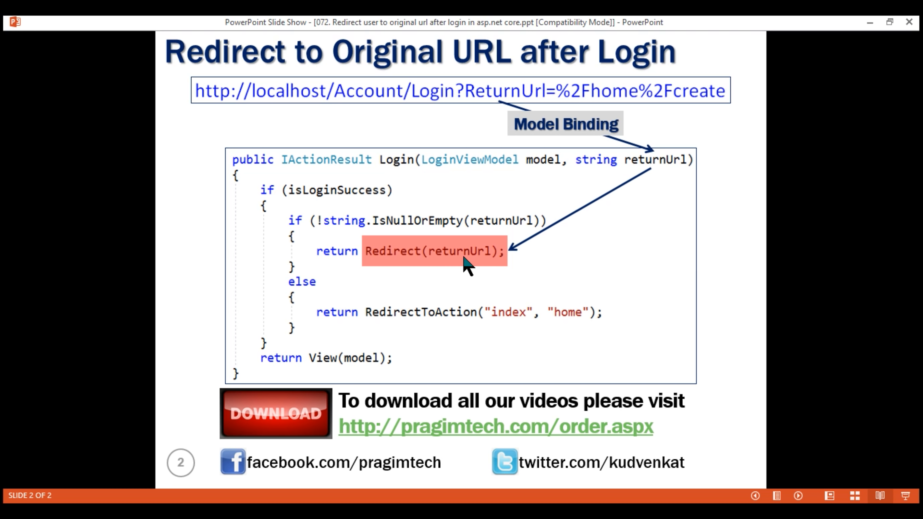
pyautogui.moveTo(420, 238)
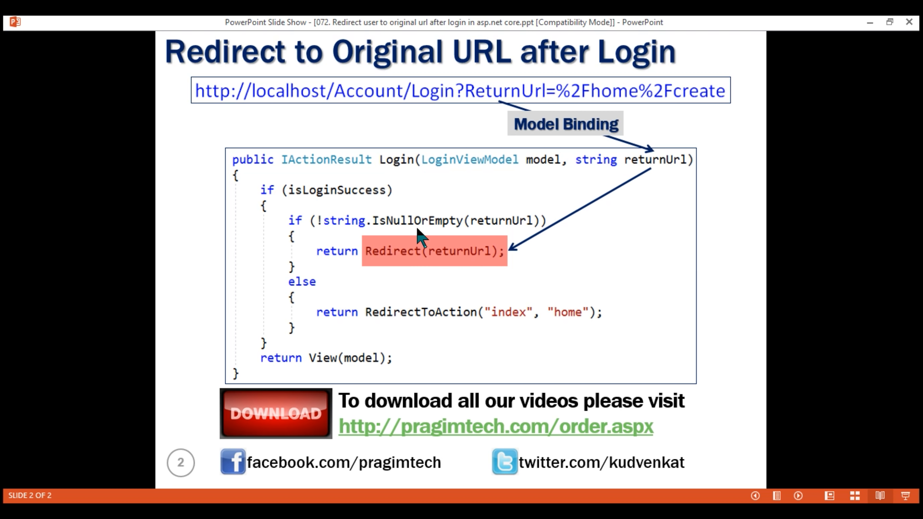